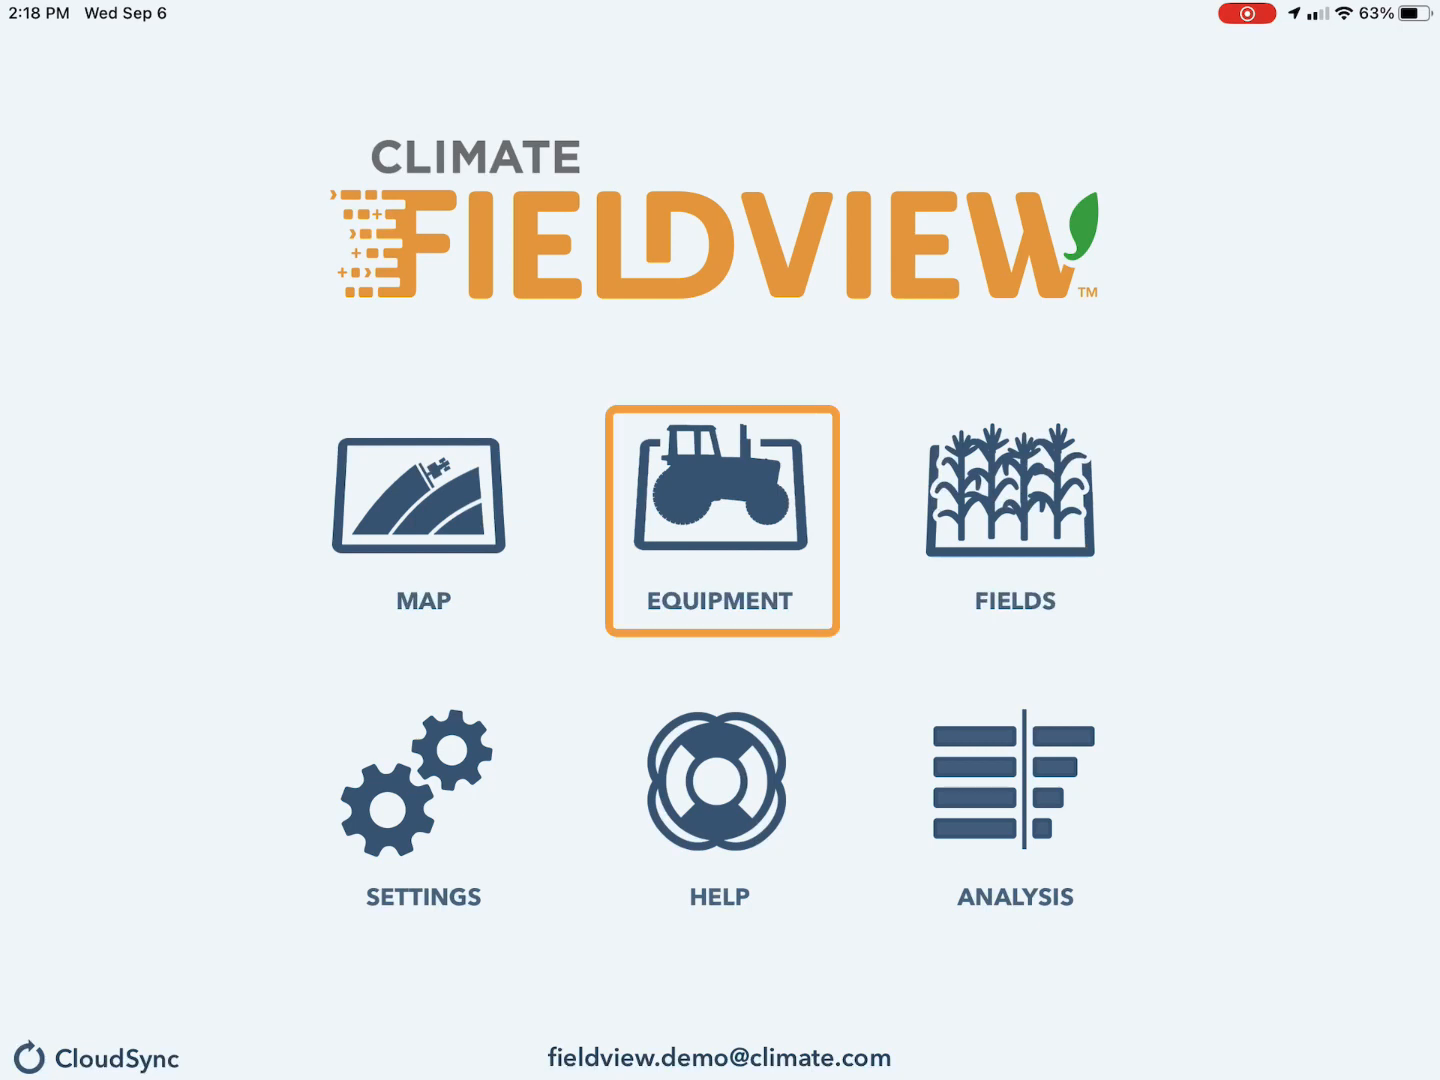
# - Show the equipment list with the existing combines, planters, sprayers and tractors
pyautogui.click(720, 520)
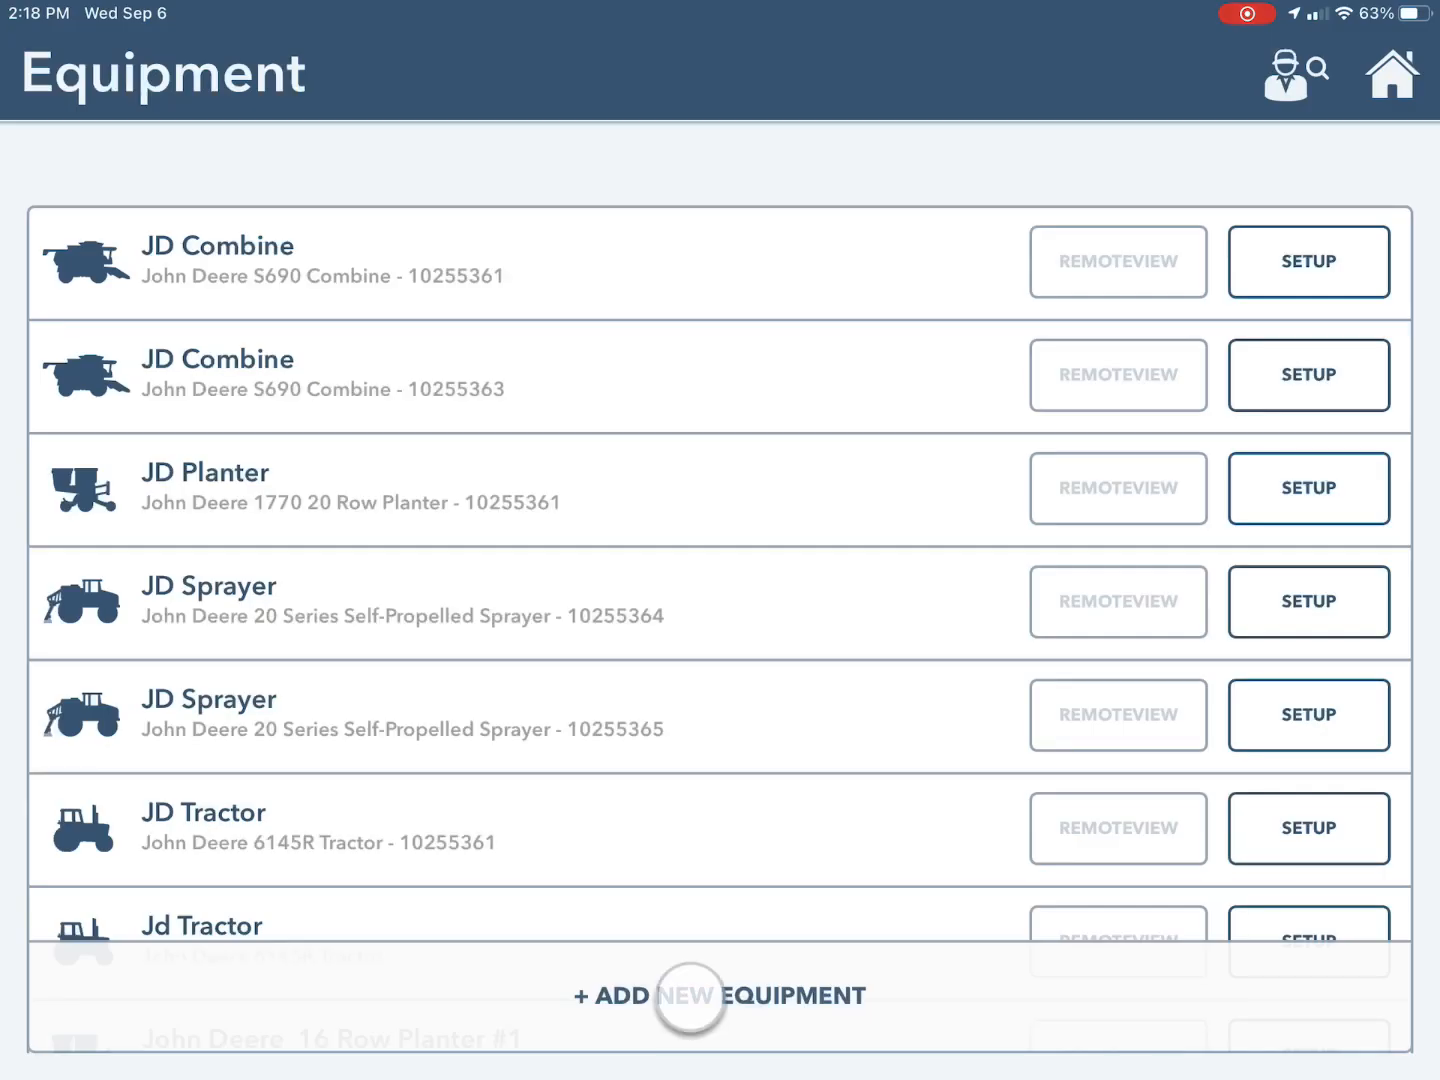
# - Start new equipment as a Combine, make John Deere, model S Series
pyautogui.click(720, 996)
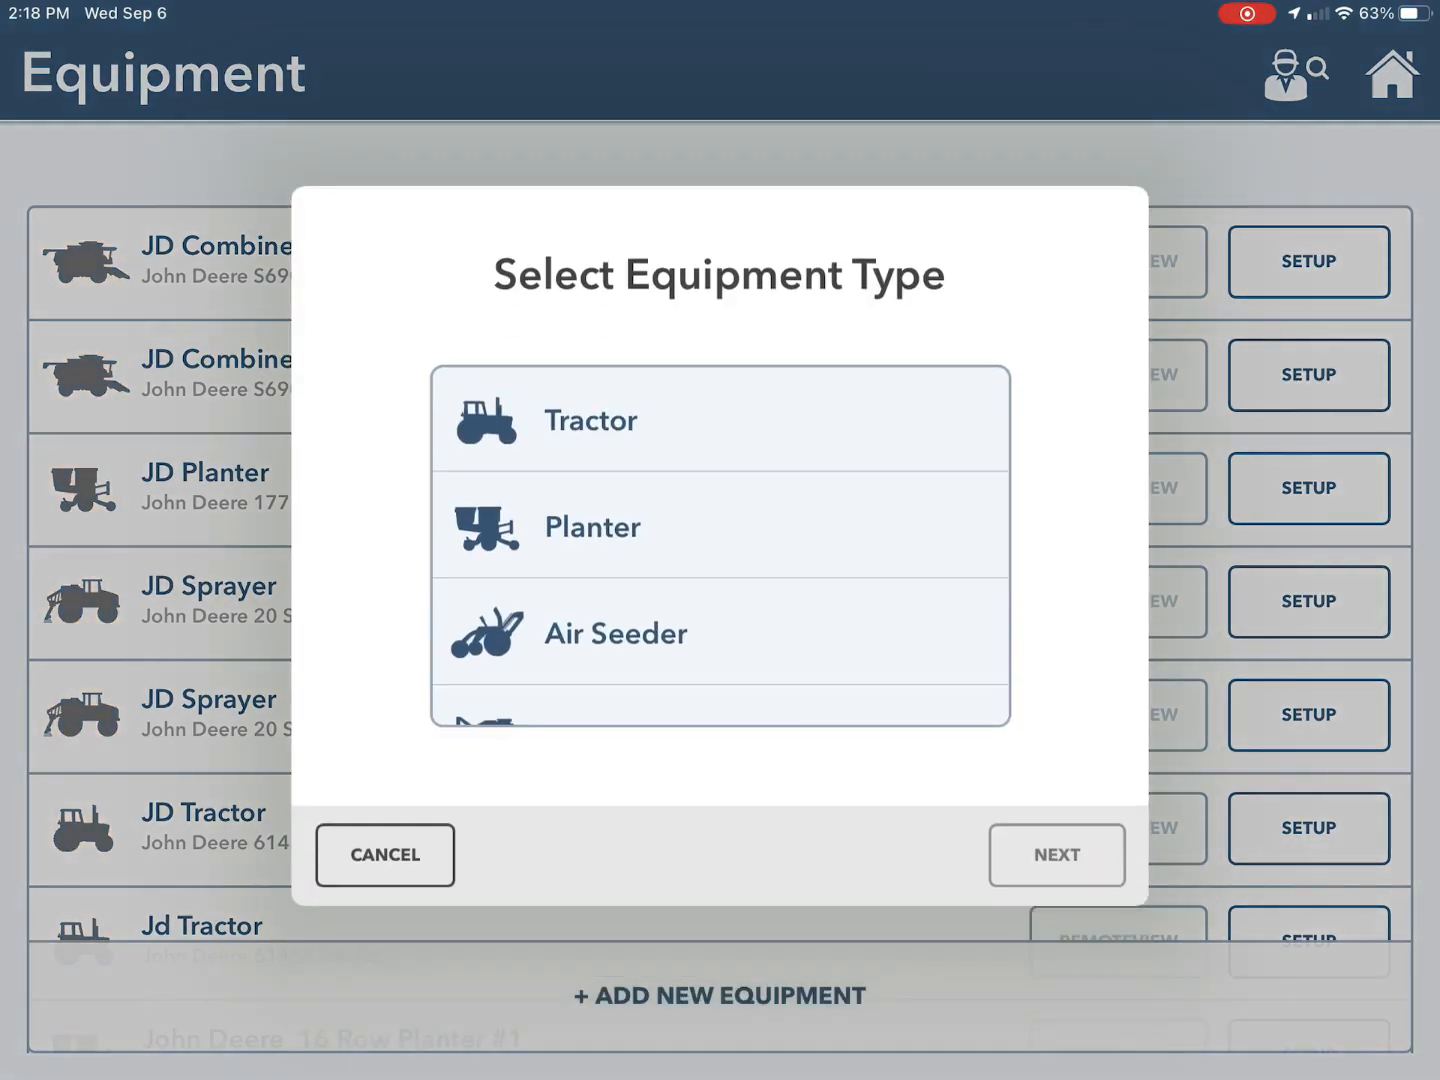
pyautogui.scroll(-3)
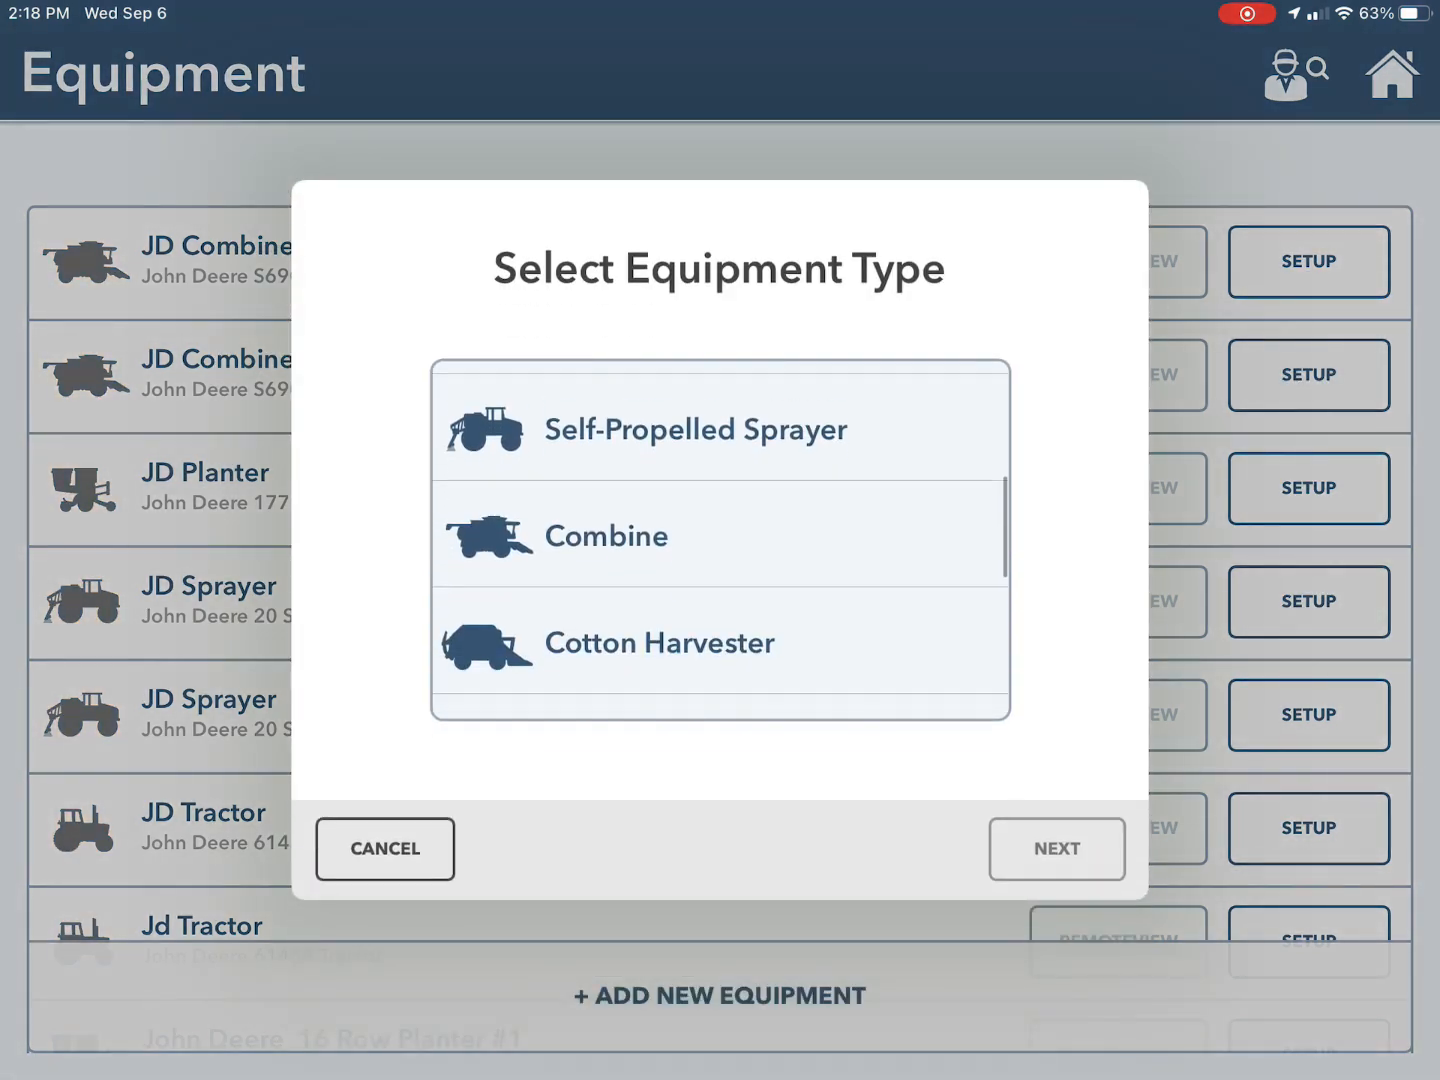
pyautogui.click(1056, 848)
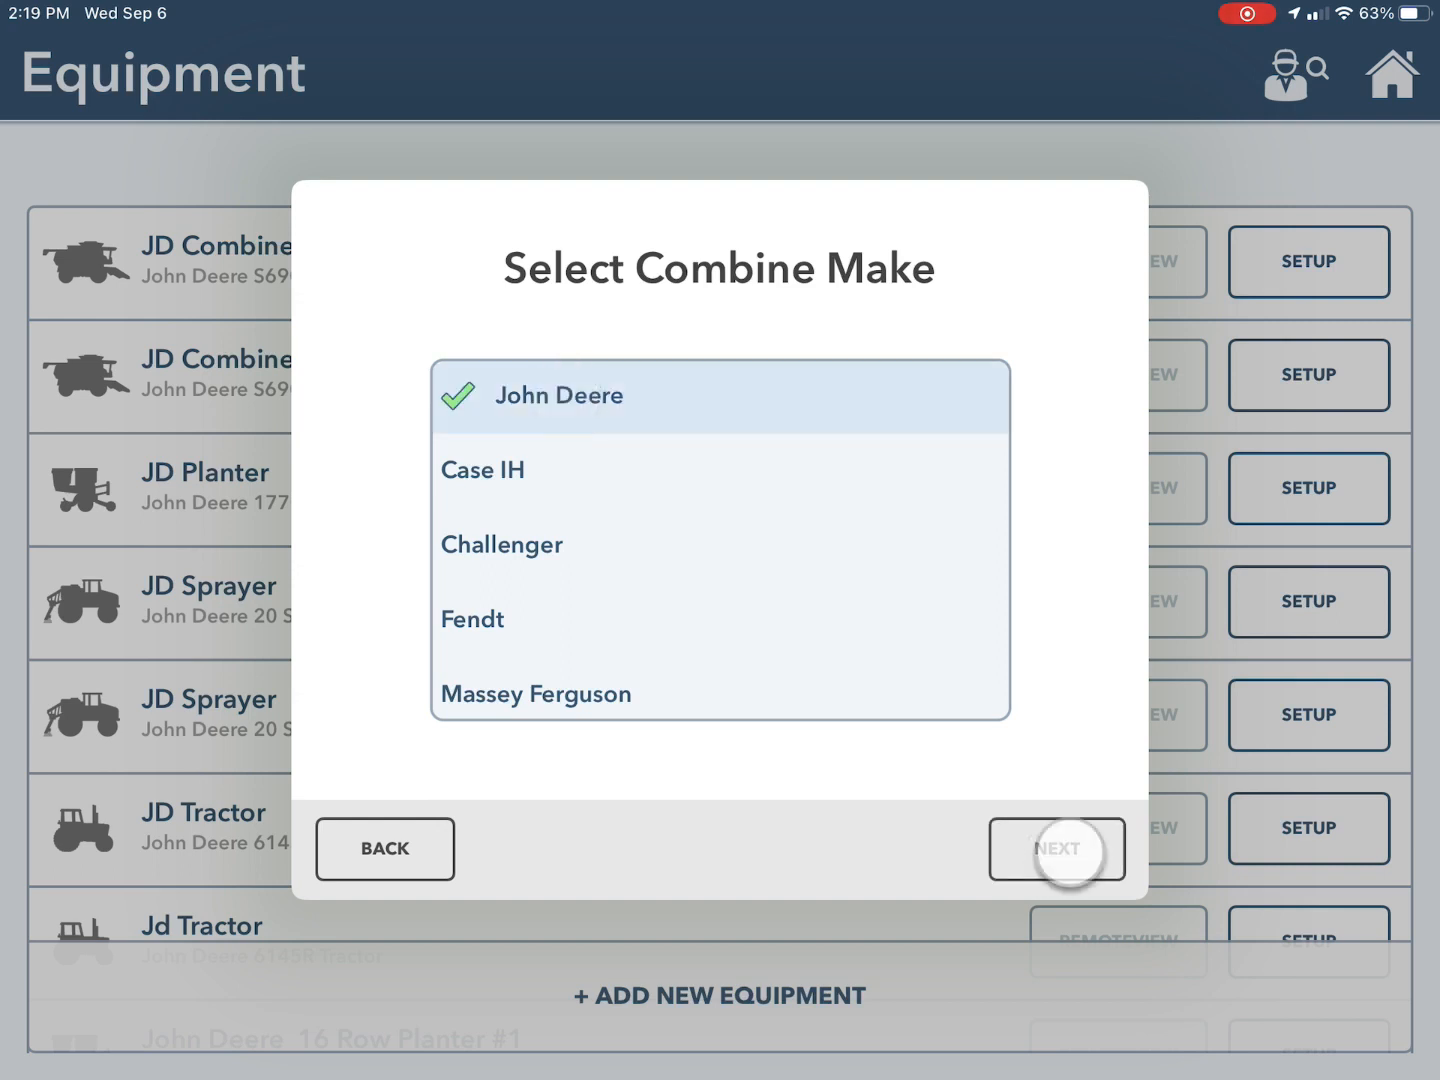
pyautogui.click(1056, 848)
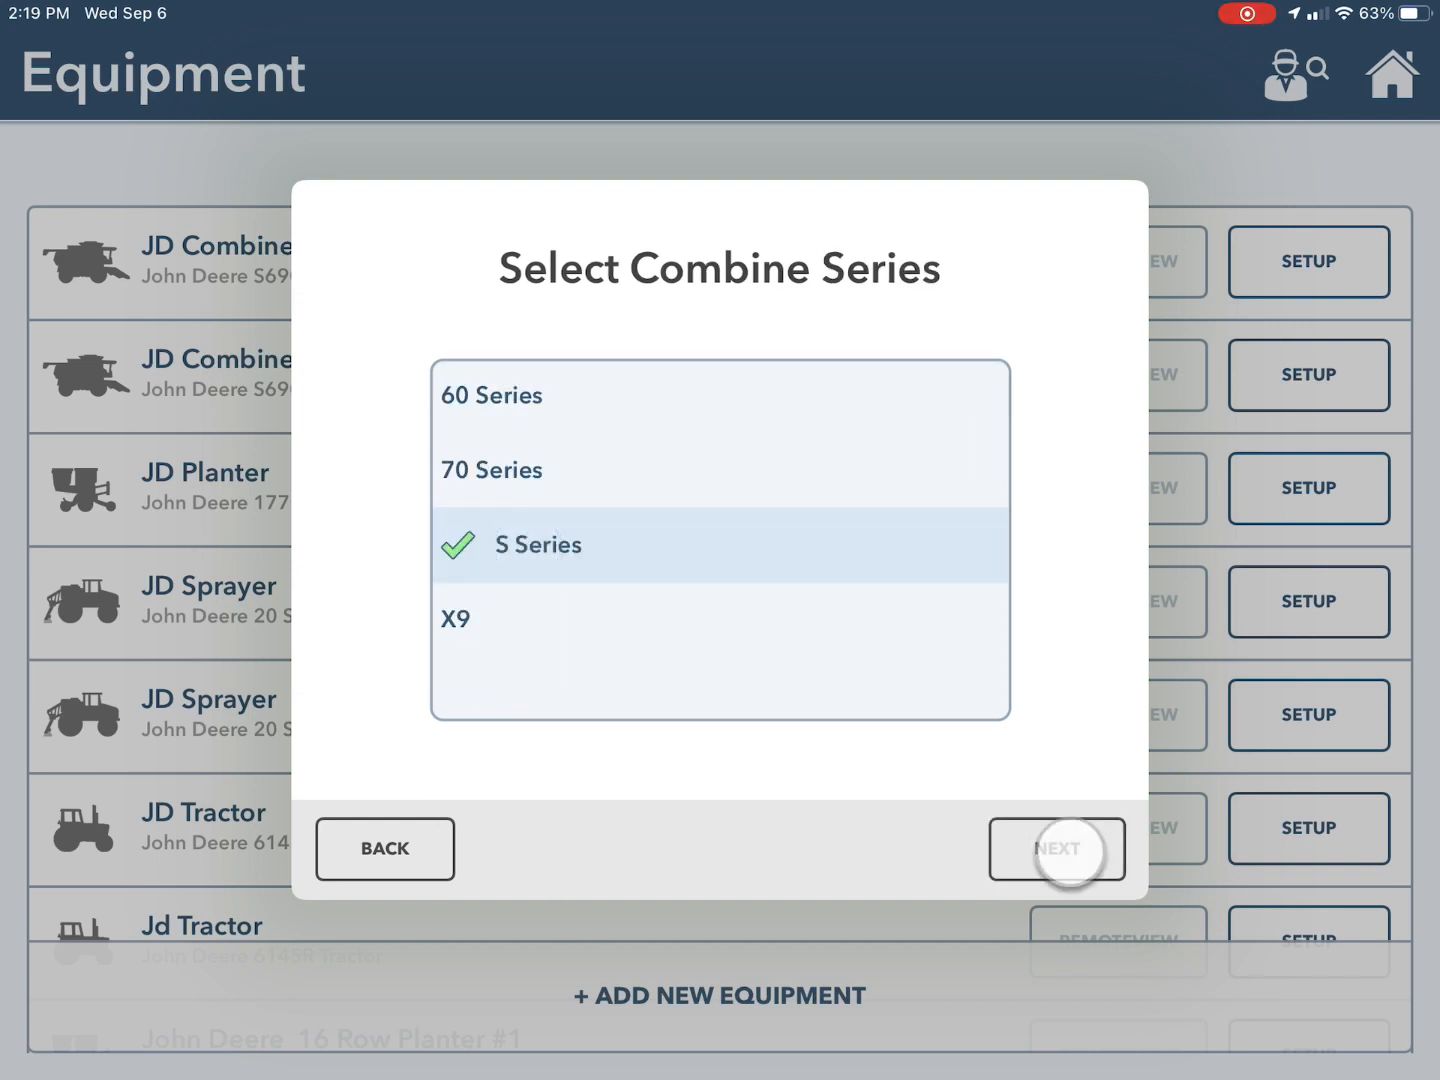
pyautogui.click(1056, 850)
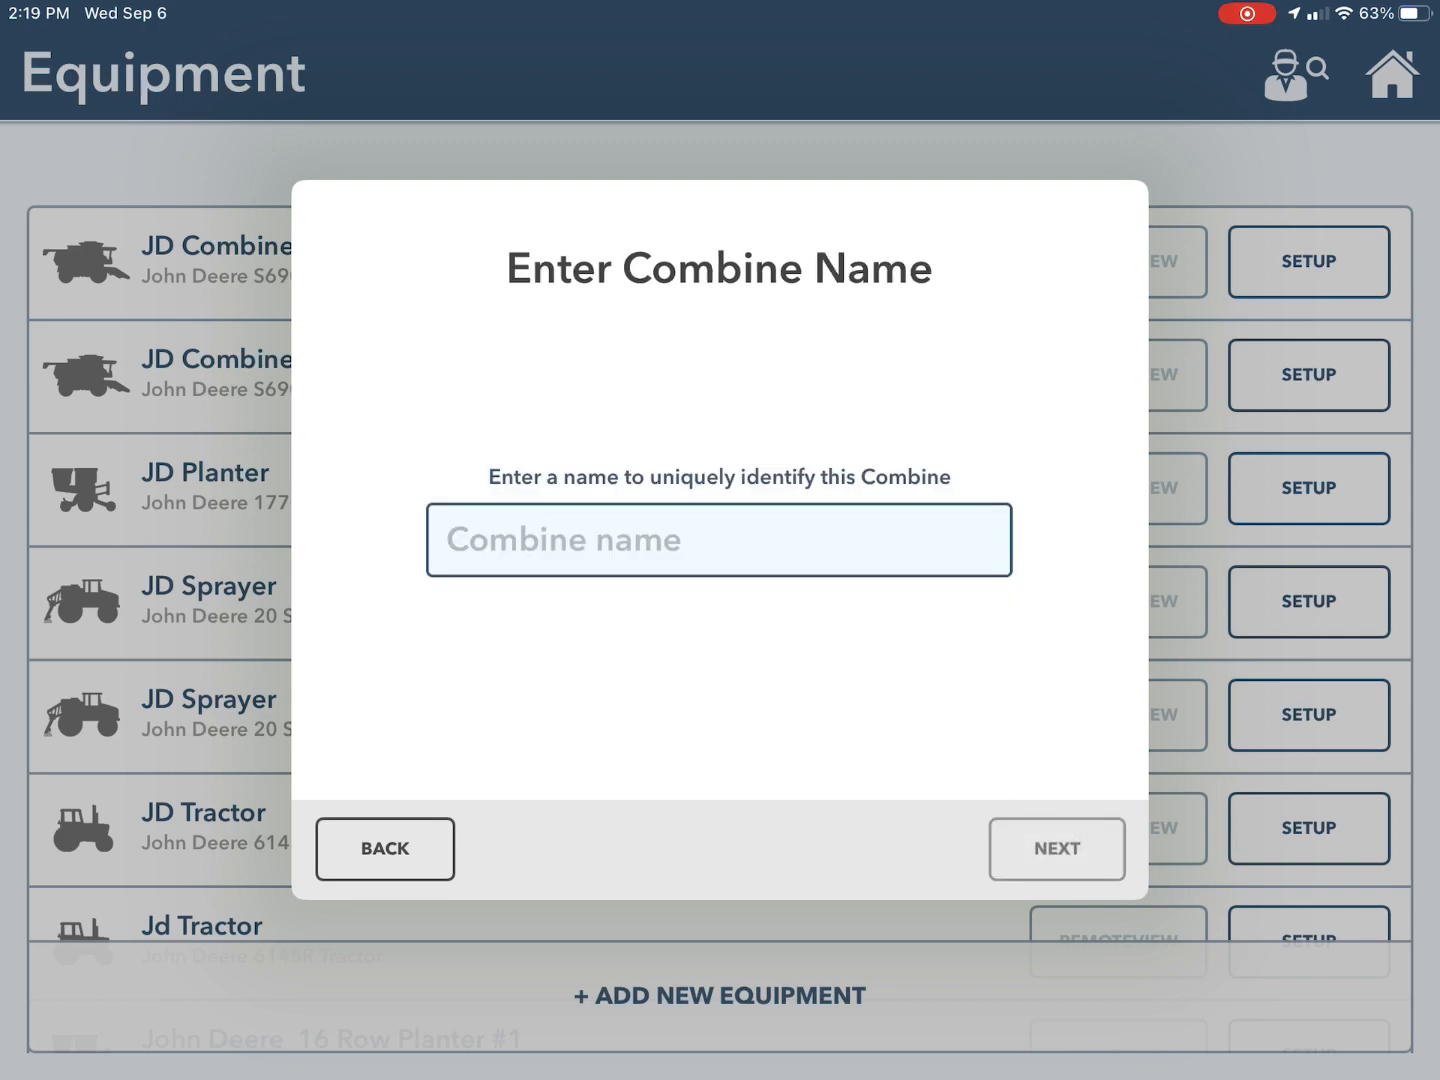
# - Name the combine 'JD' and finish to reach the Almost Done confirmation
pyautogui.write('JD')
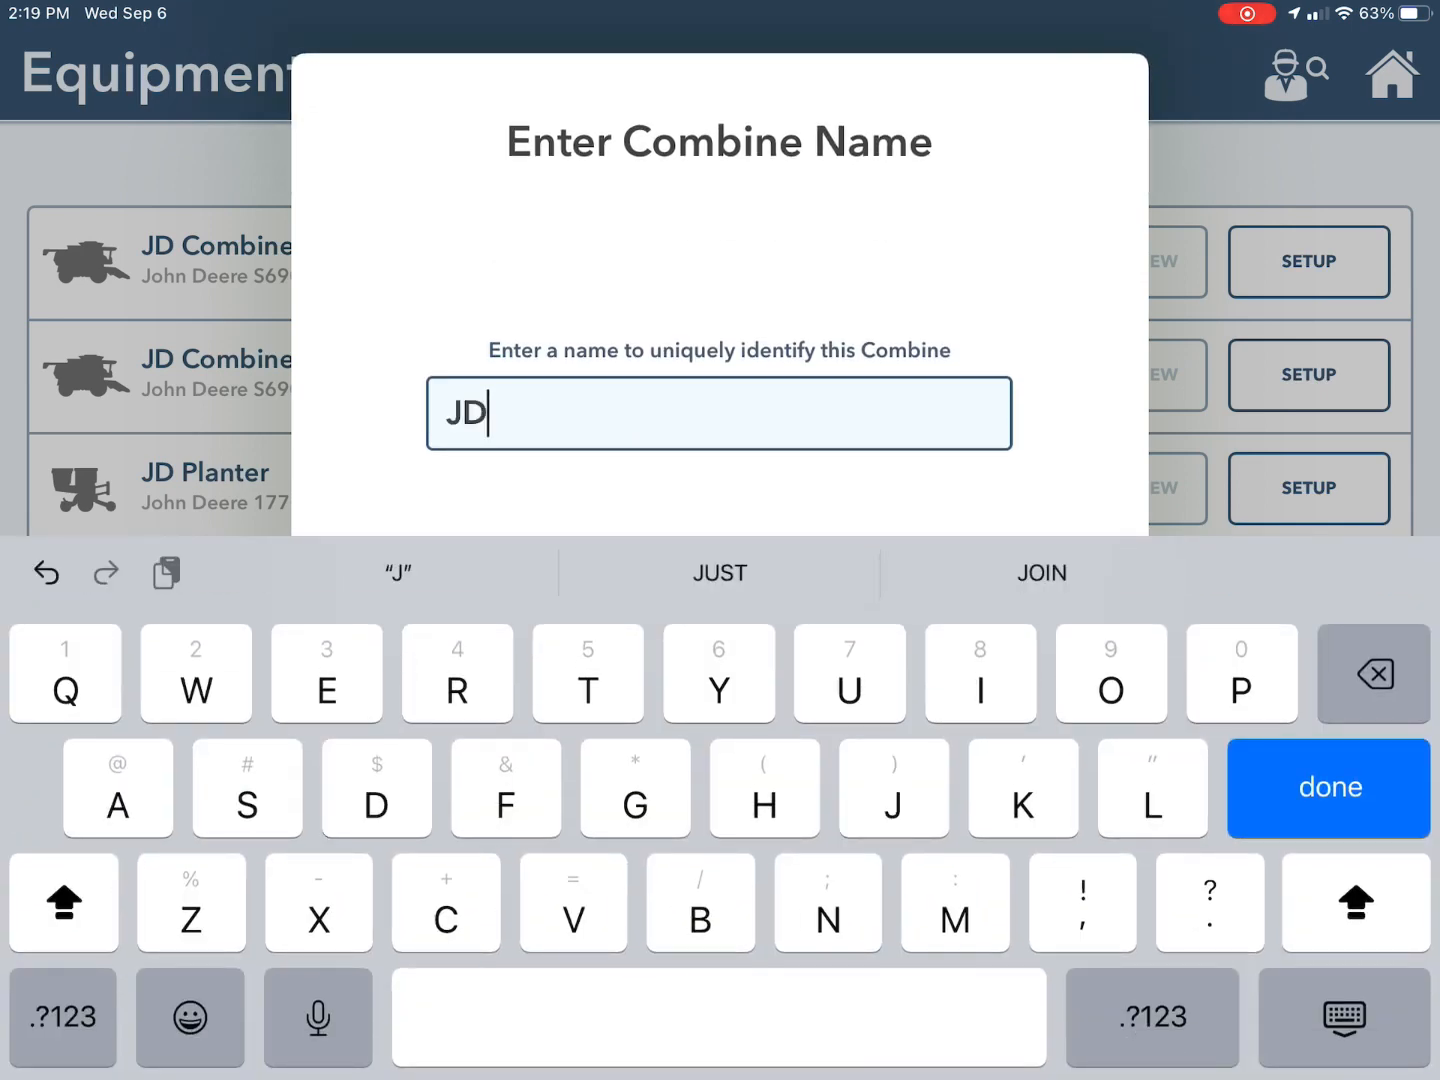
pyautogui.click(1328, 788)
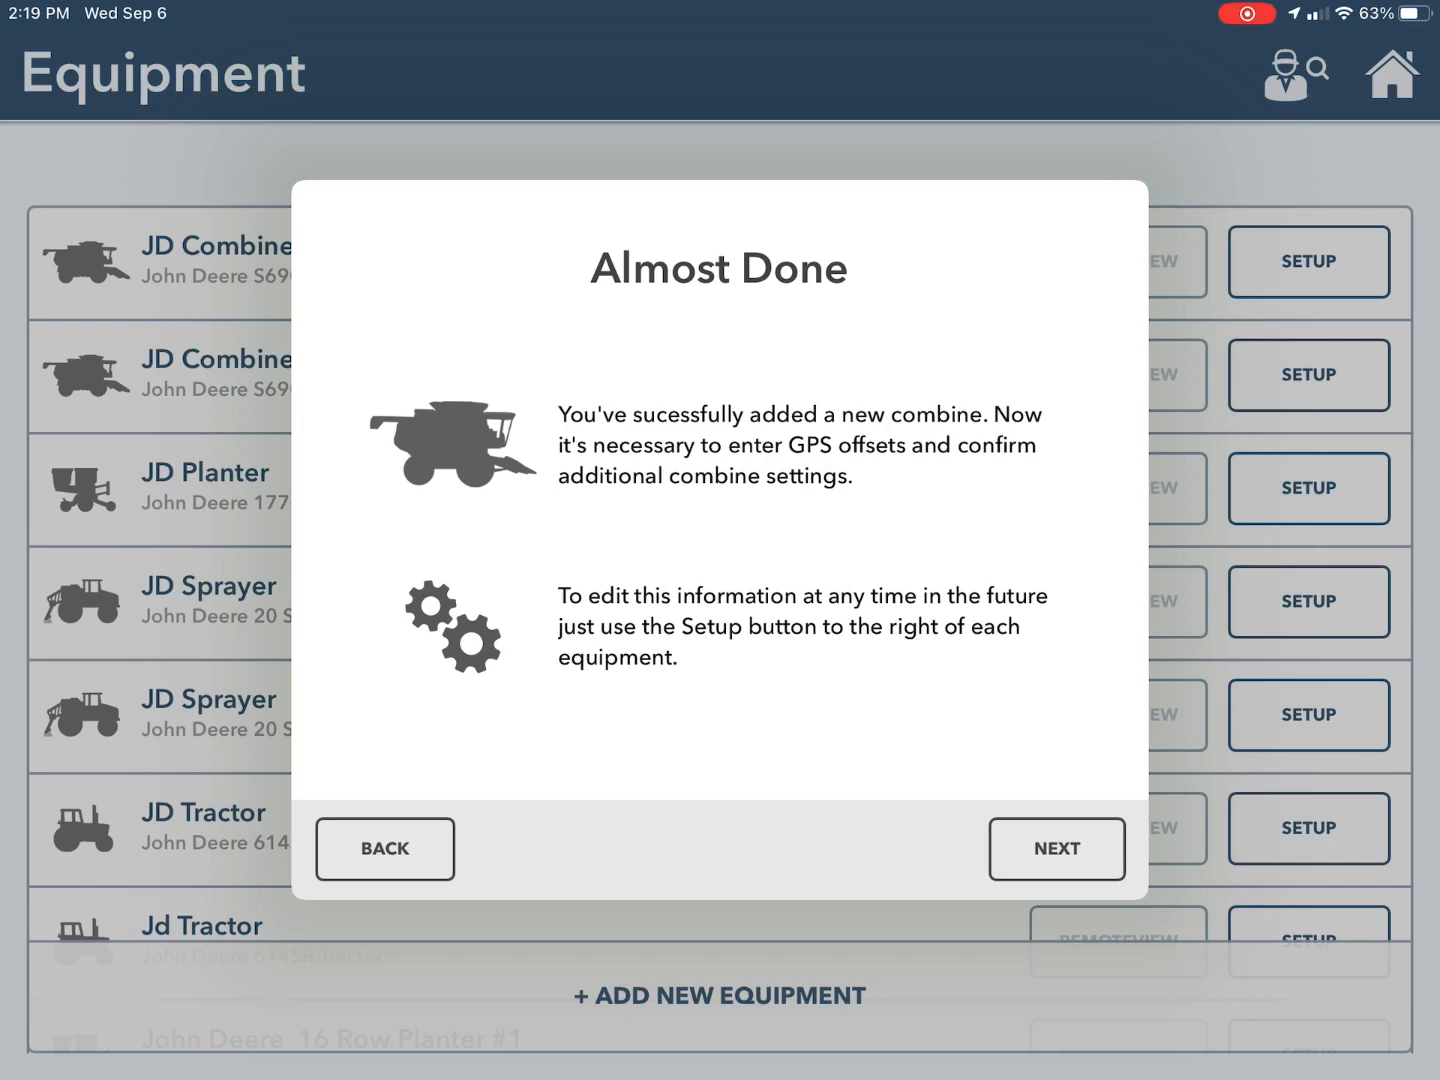
# - Enter GPS offsets 47" front, 0" center, 96" height and show the Heads setup
pyautogui.click(1056, 848)
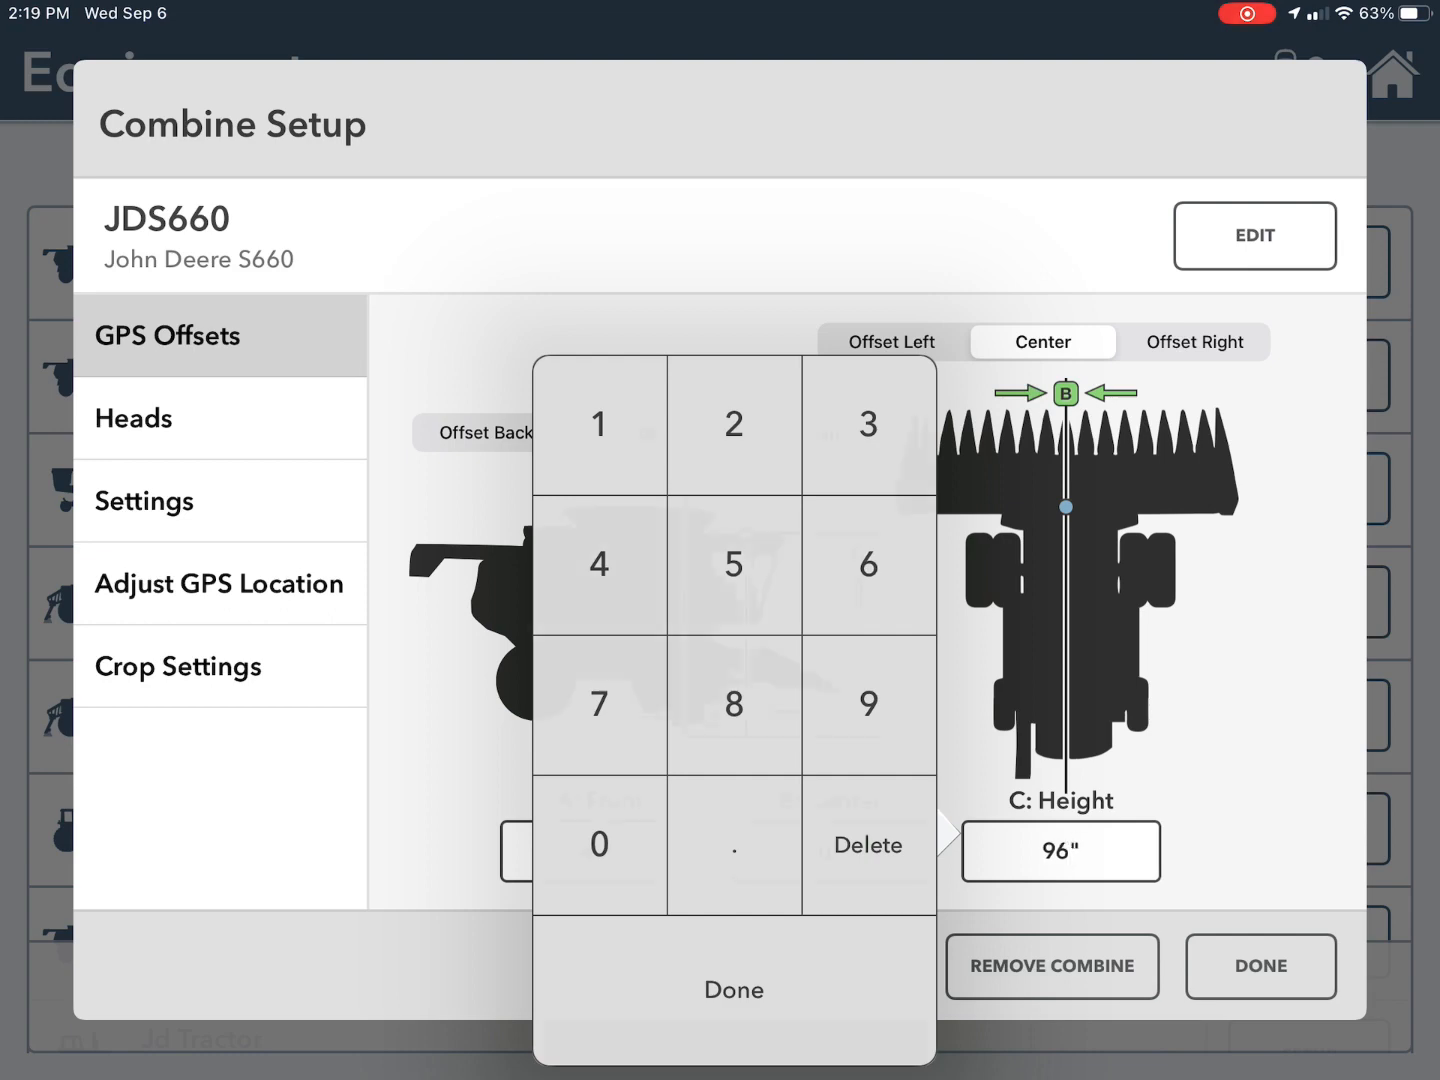
pyautogui.click(732, 988)
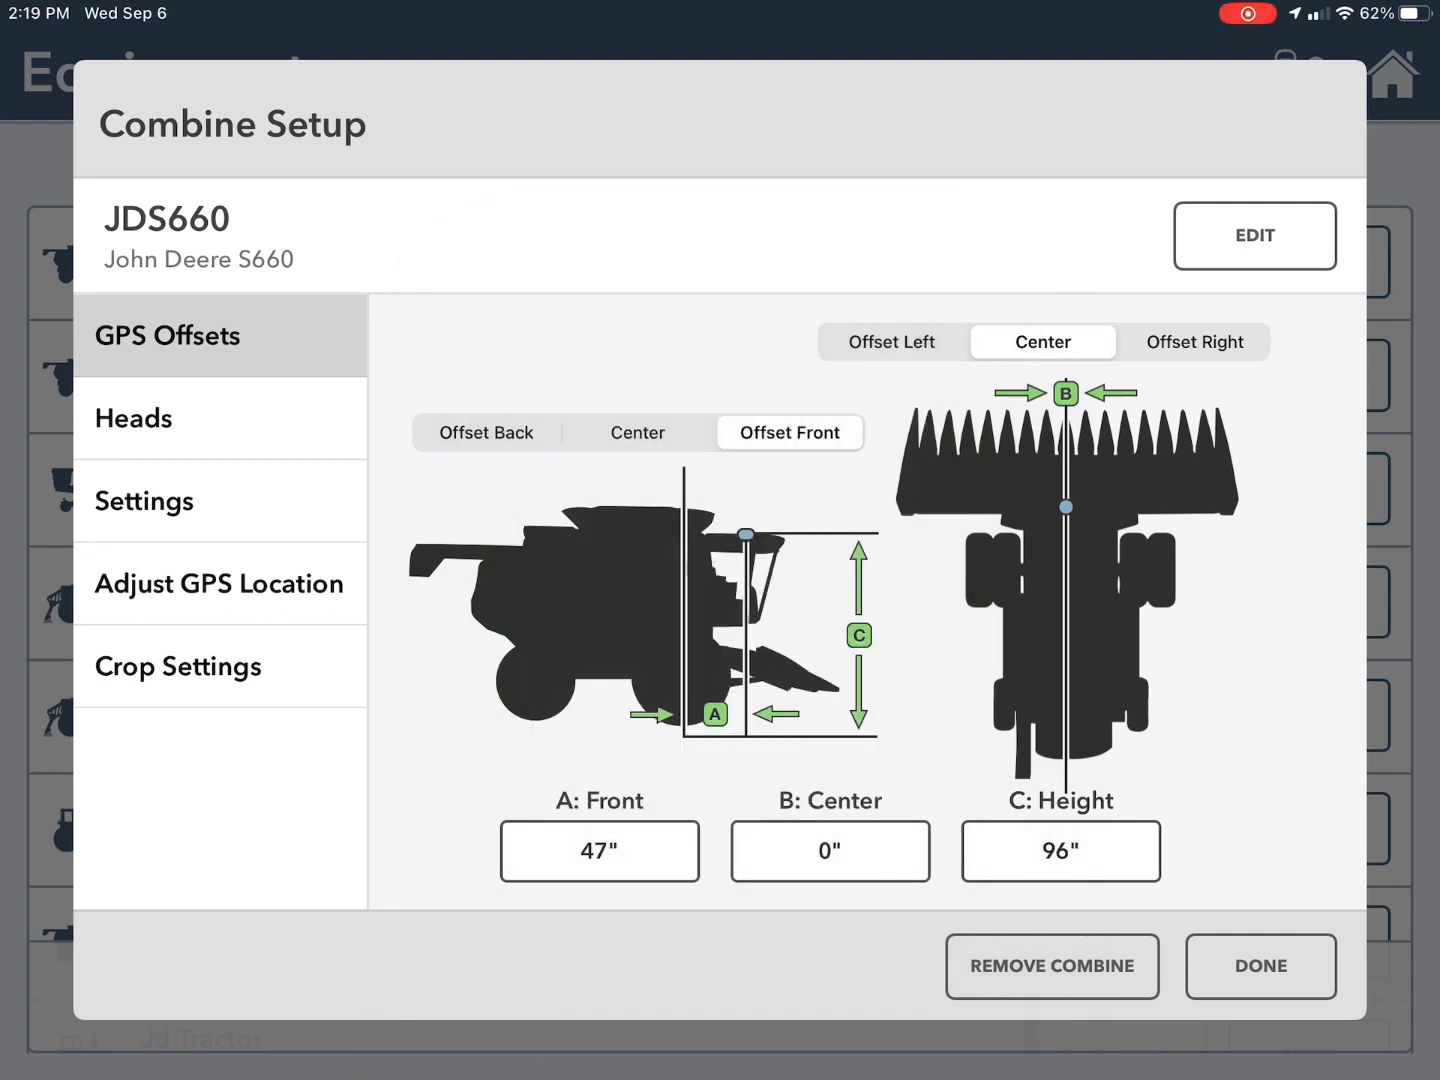
pyautogui.click(132, 418)
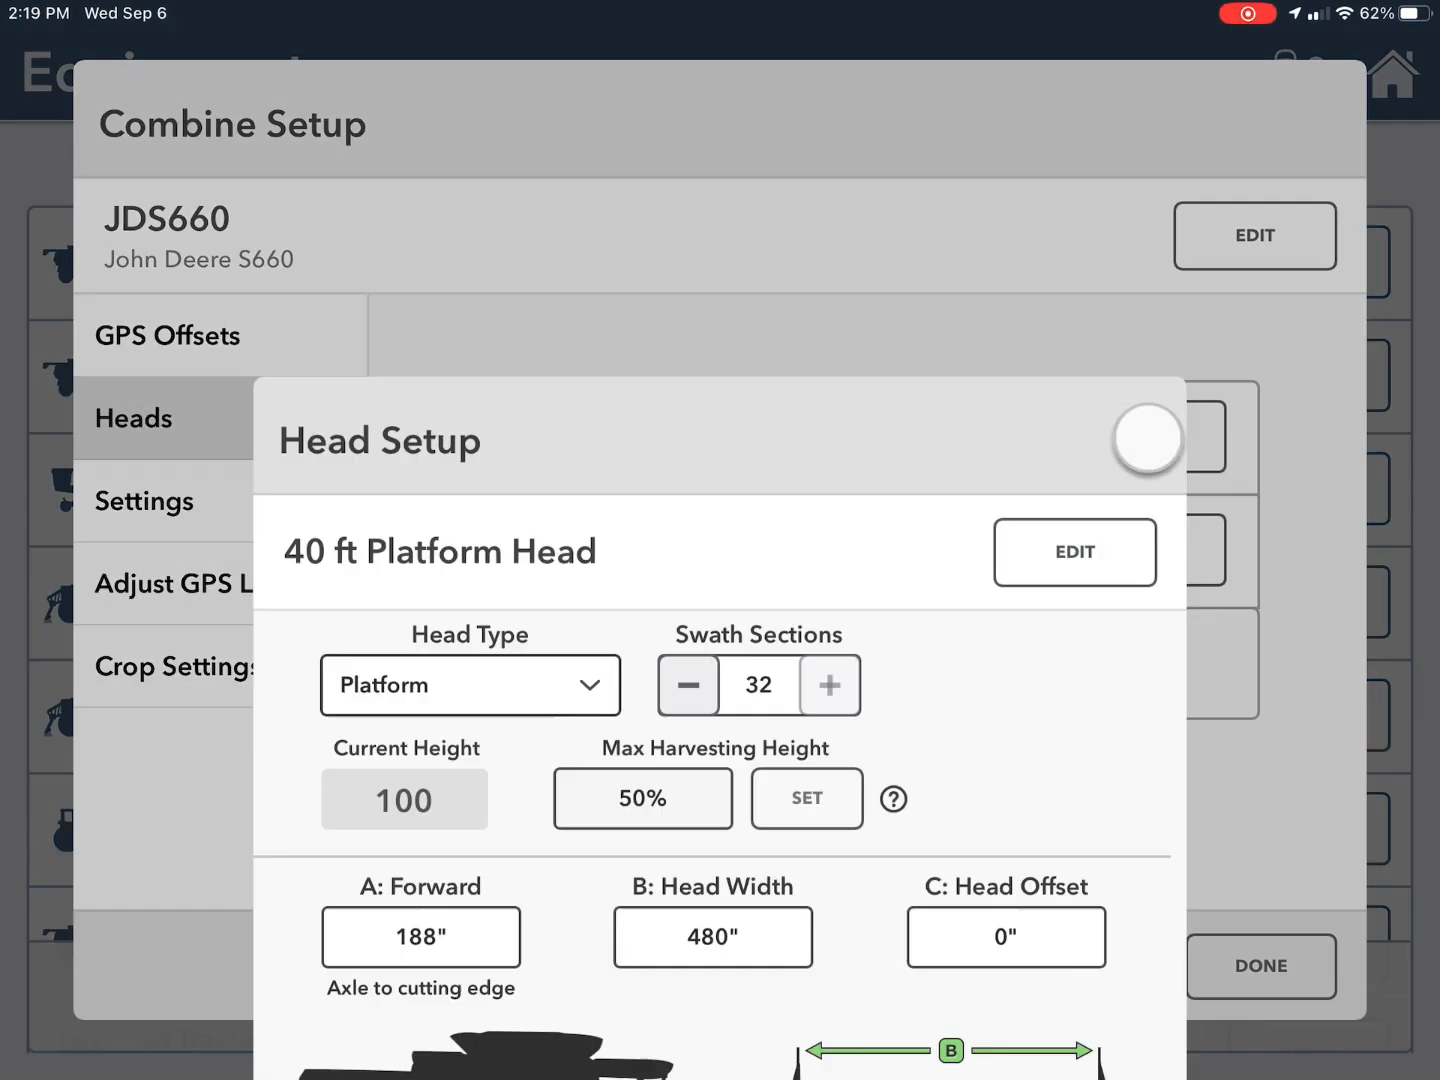
# - Review the 40 ft Platform Head at 50% and the 8 Rows 30" Row Crop Head at 40%
pyautogui.click(1148, 440)
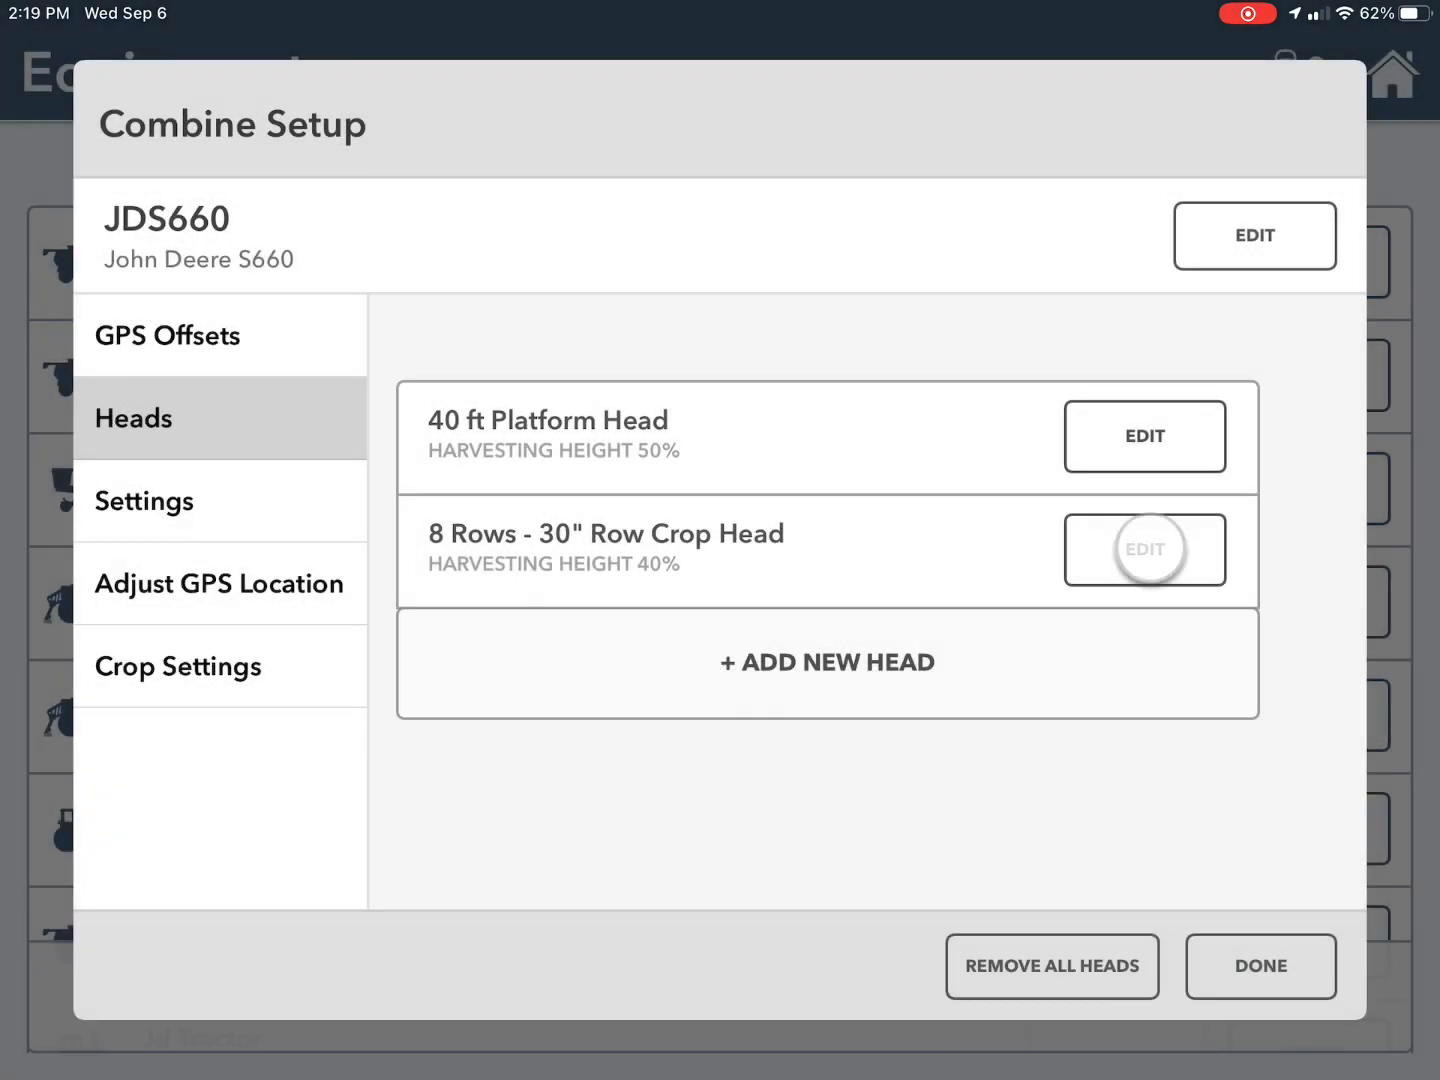
pyautogui.click(1144, 548)
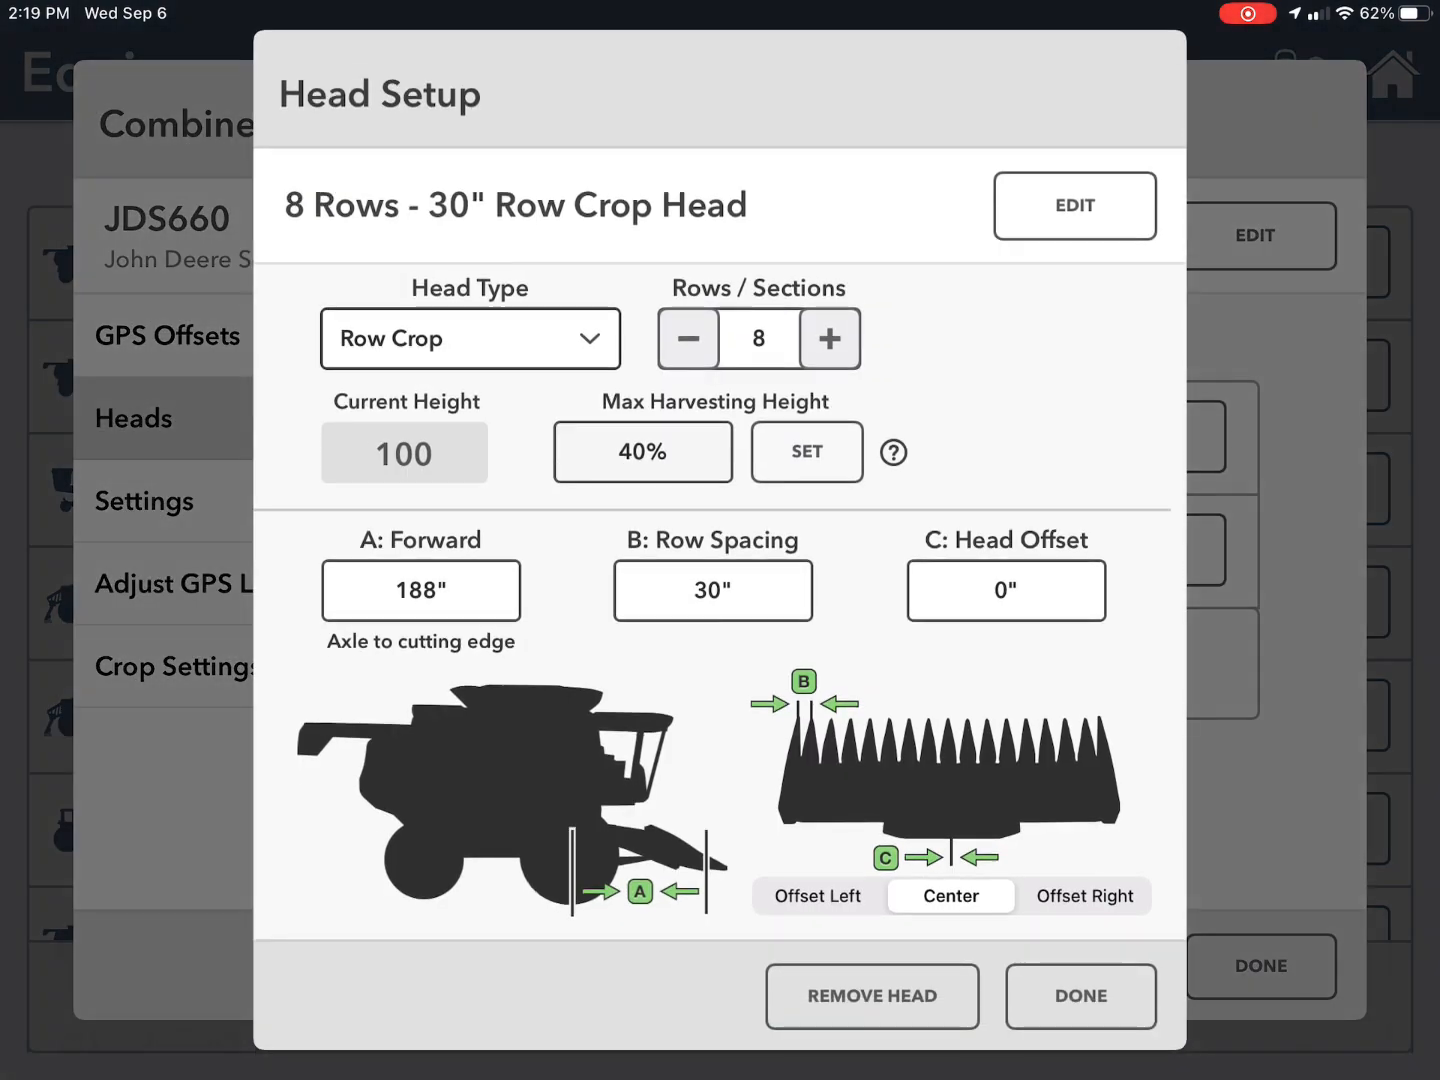
pyautogui.click(1080, 996)
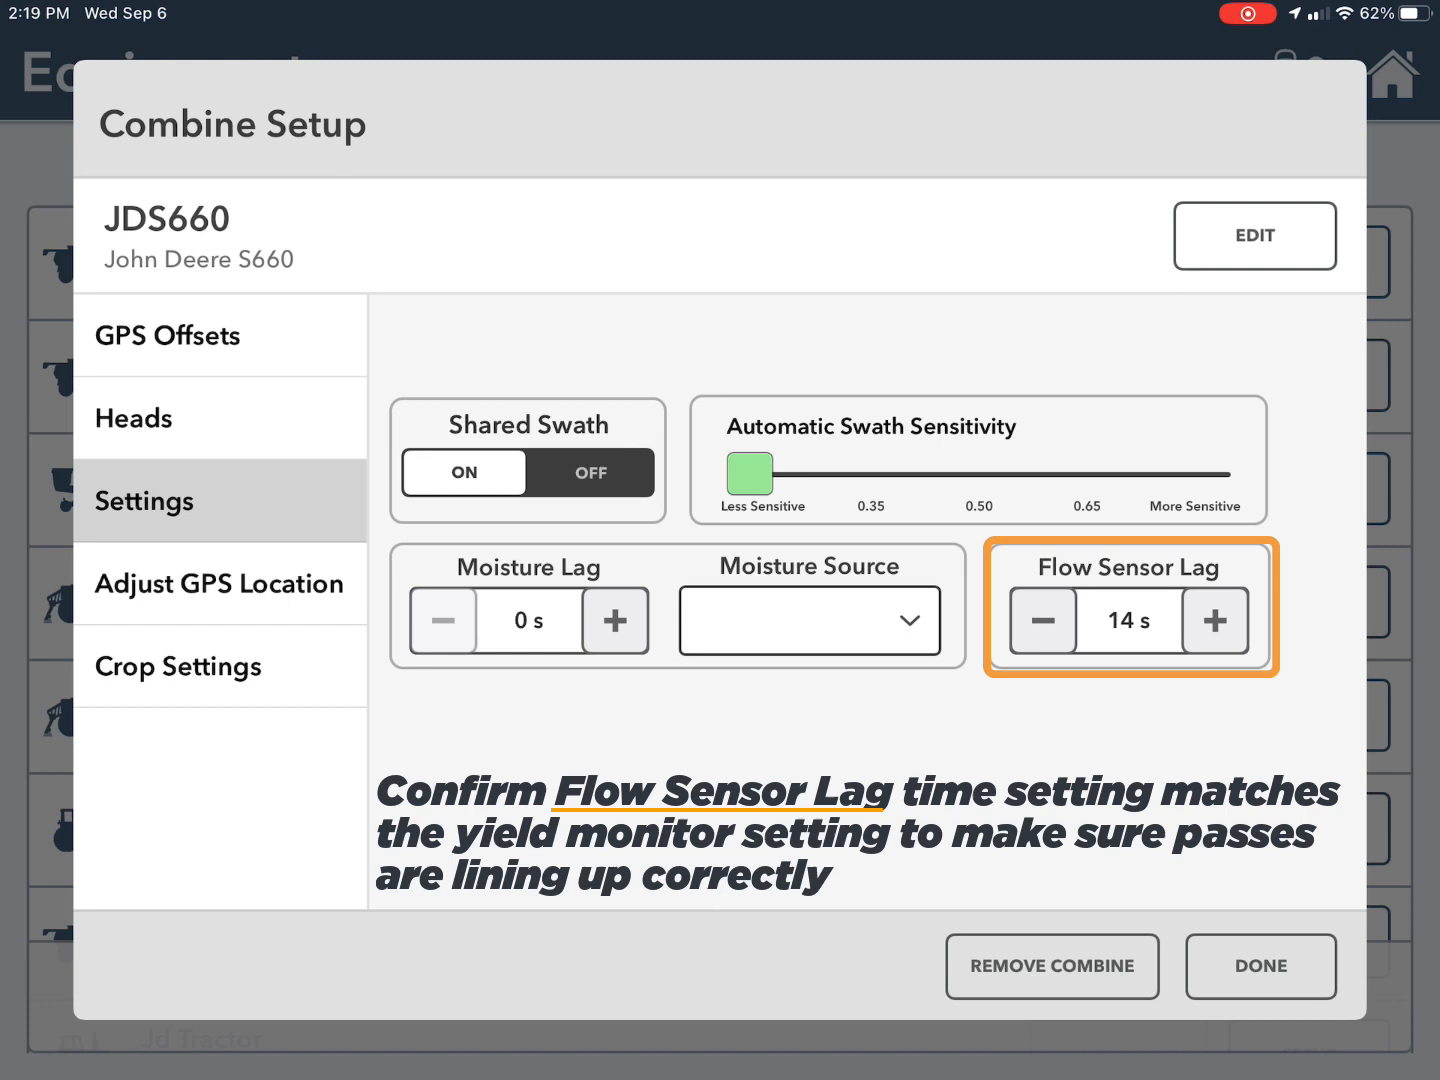
# - Check the unadjusted GPS location and Soybeans crop settings at 60 weight, 13 moisture
pyautogui.click(218, 584)
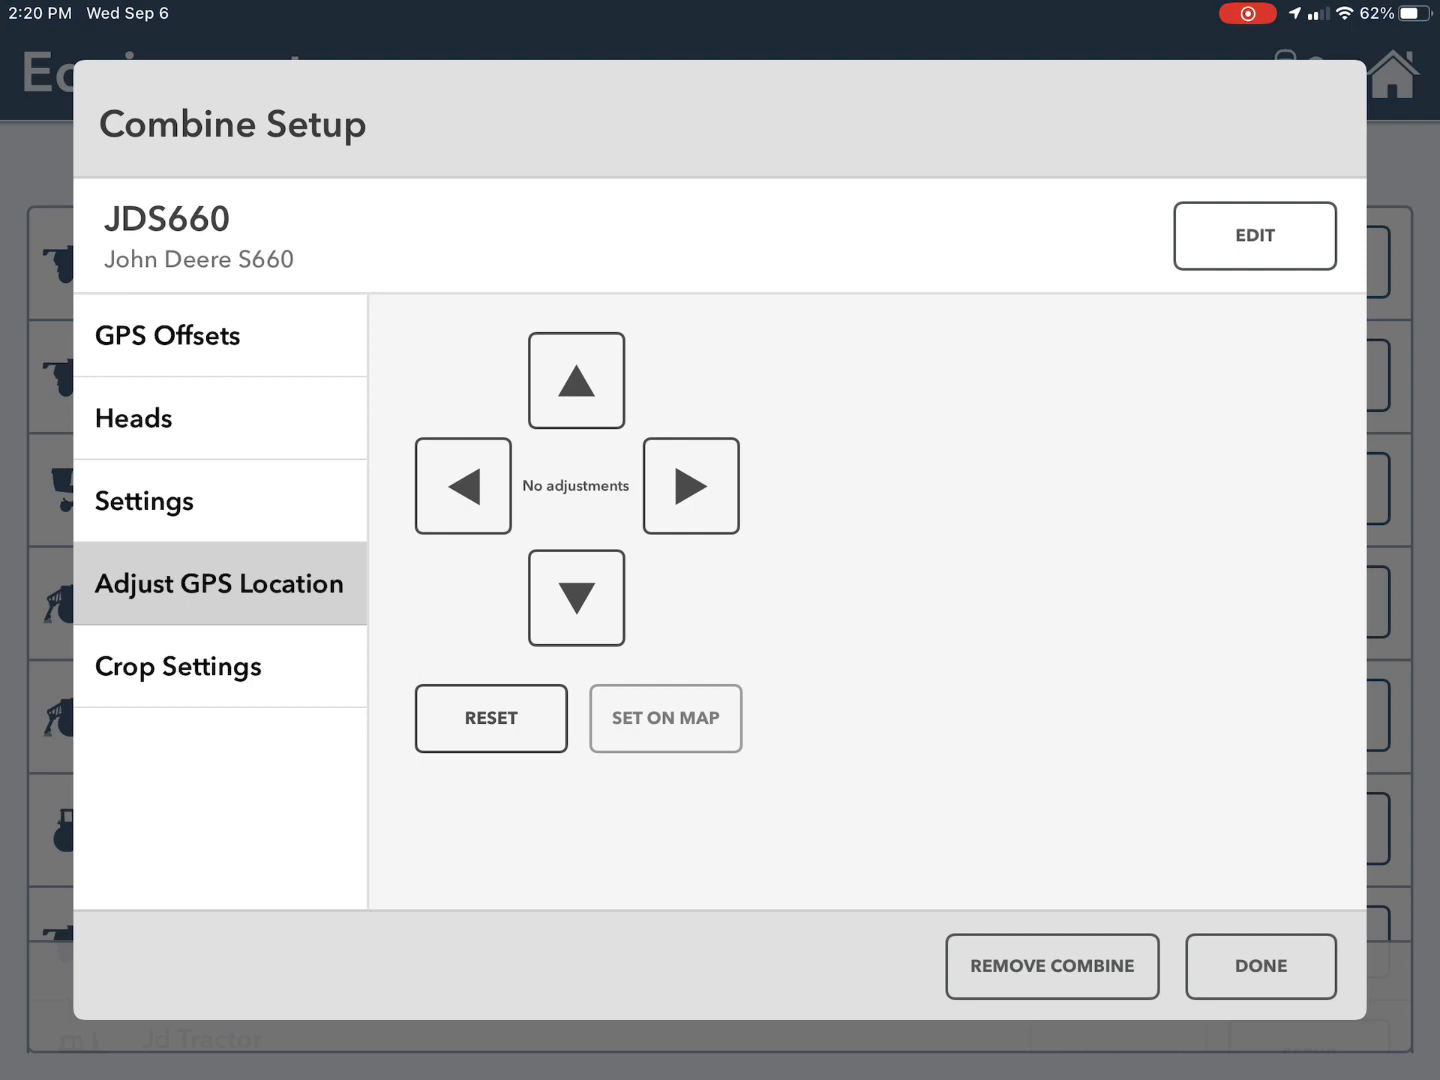
pyautogui.click(176, 664)
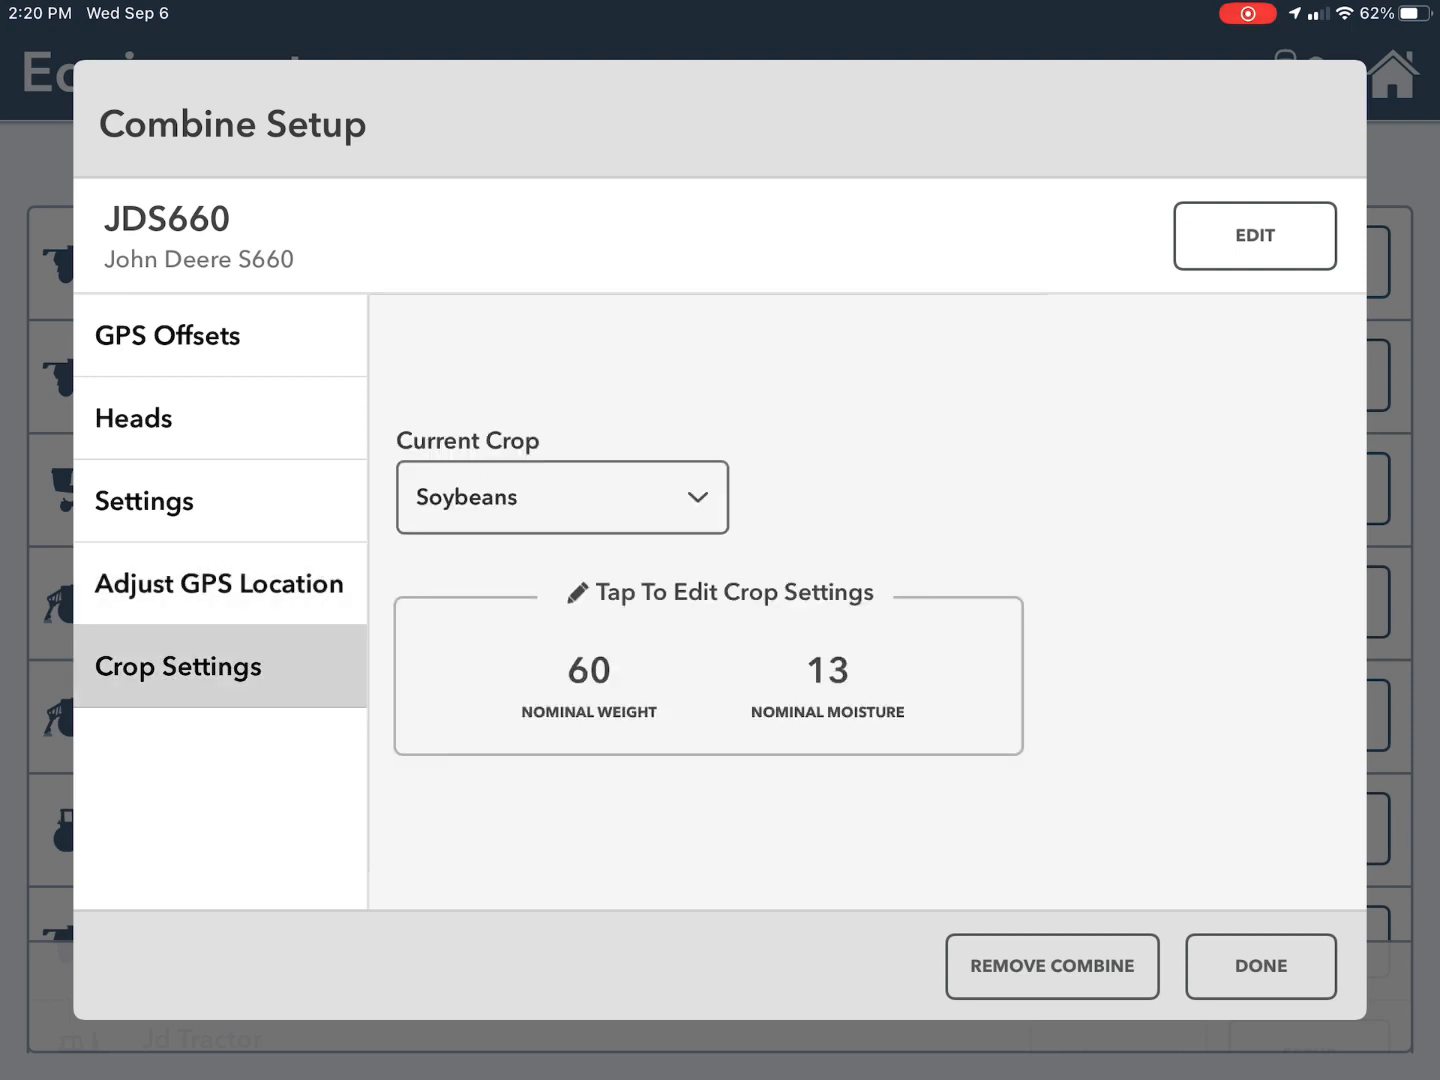